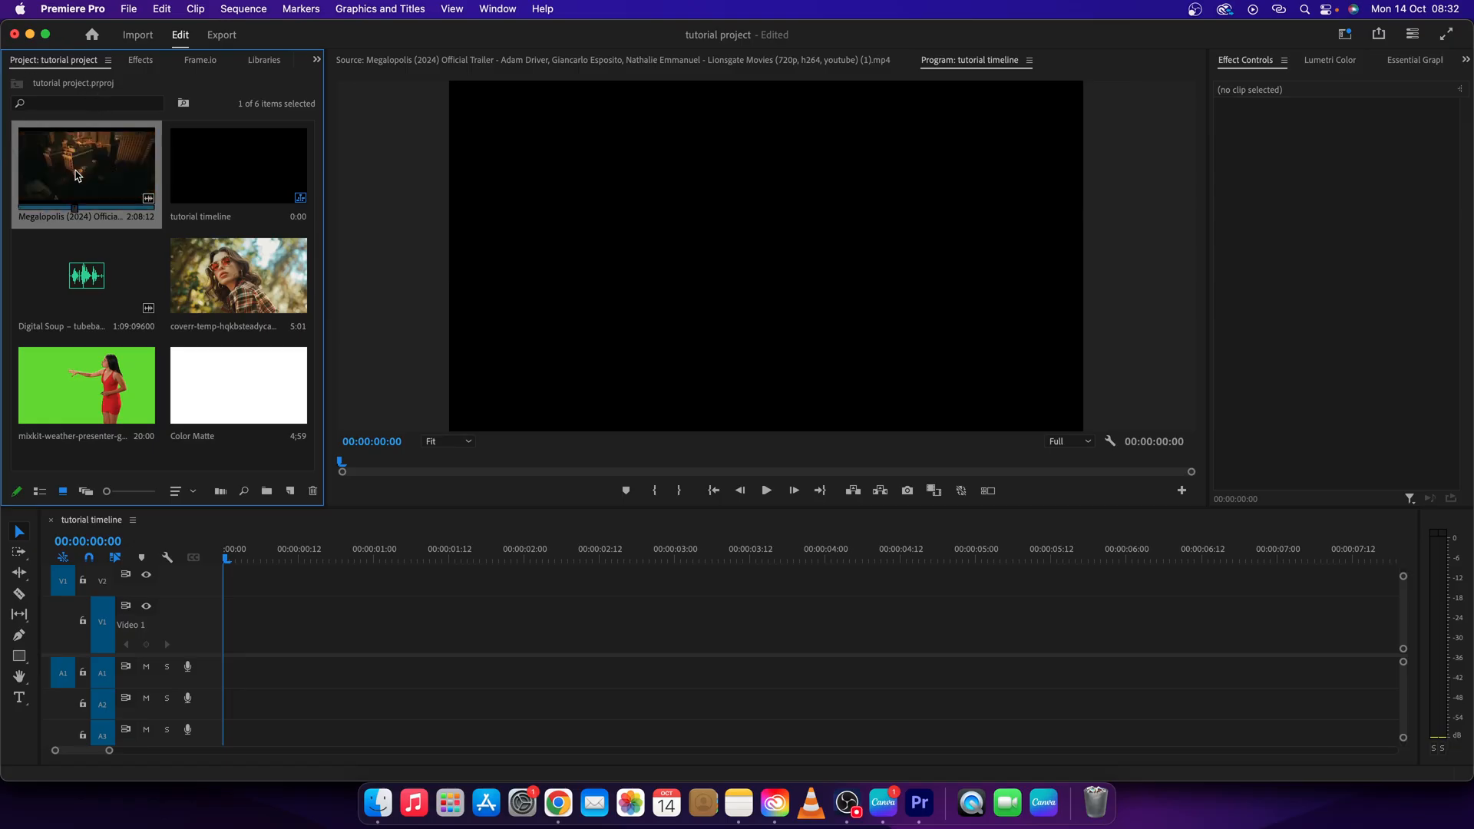
# Drop the Megalopolis trailer onto the timeline and change sequence settings to match the clip.
pyautogui.moveTo(84, 169); pyautogui.dragTo(235, 639)
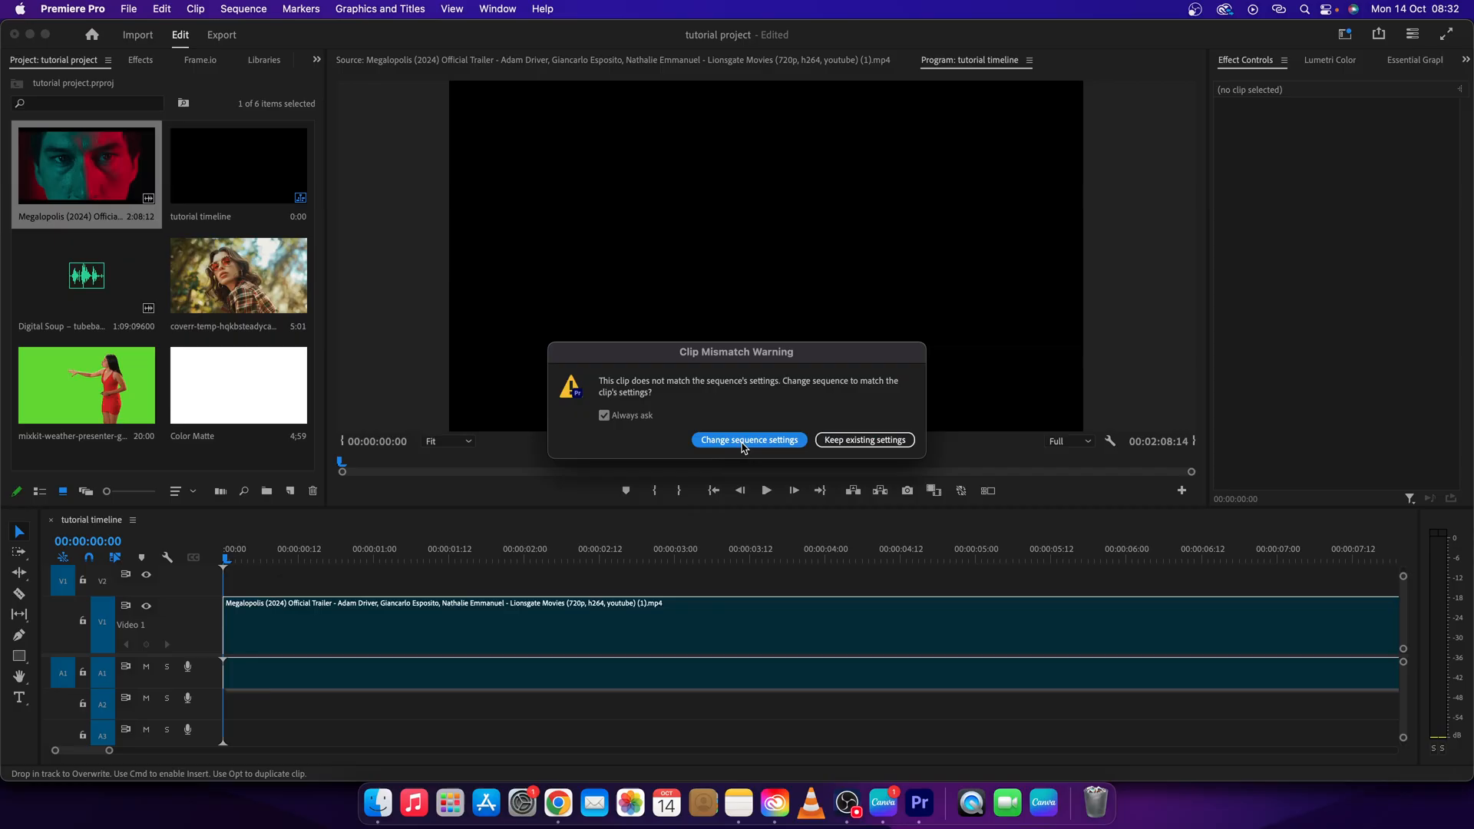
pyautogui.click(748, 441)
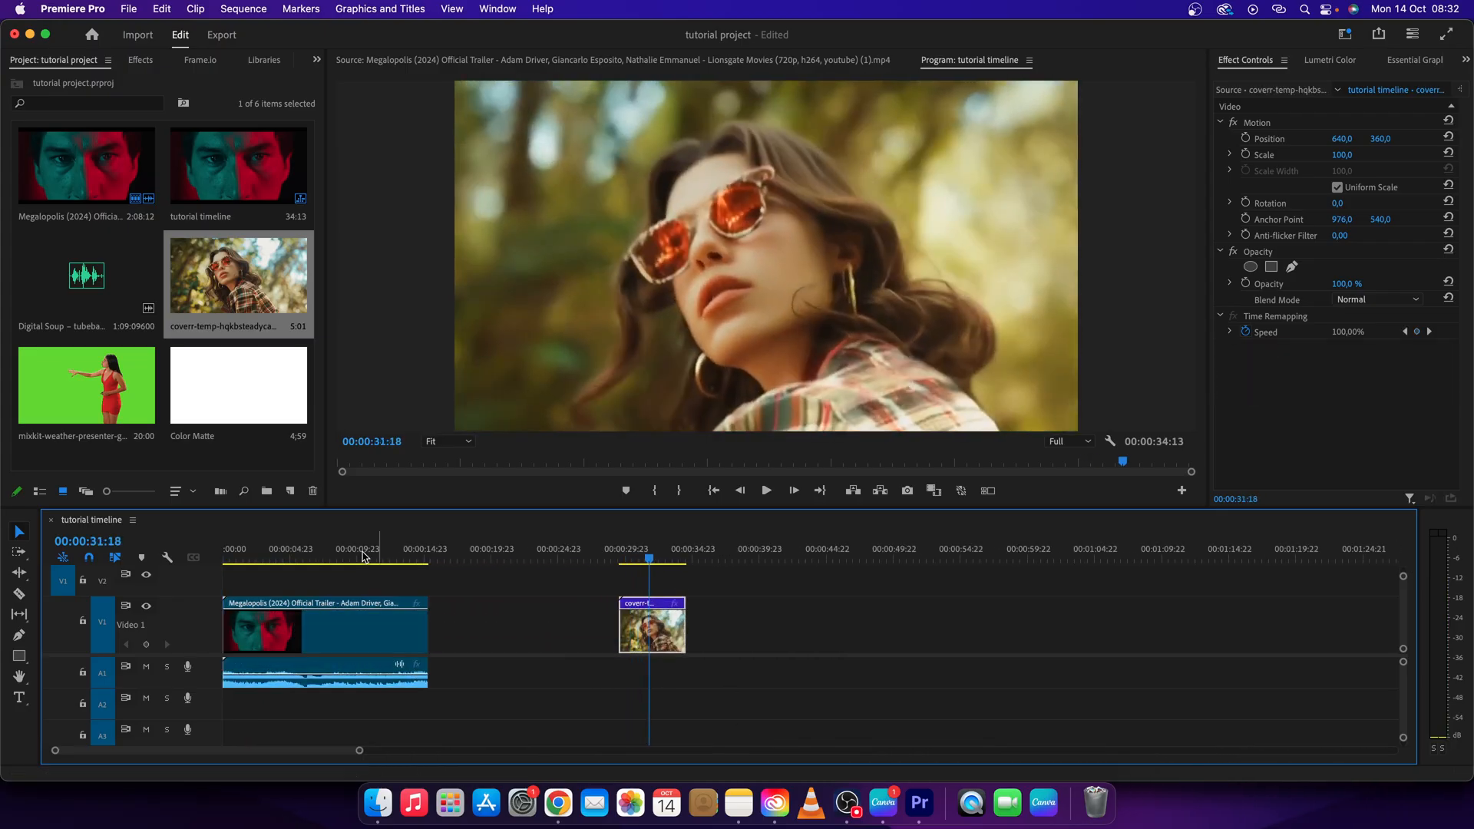
# Scale the trailer clip to 31% and scrub its Position X to 441 in Effect Controls.
pyautogui.click(292, 625)
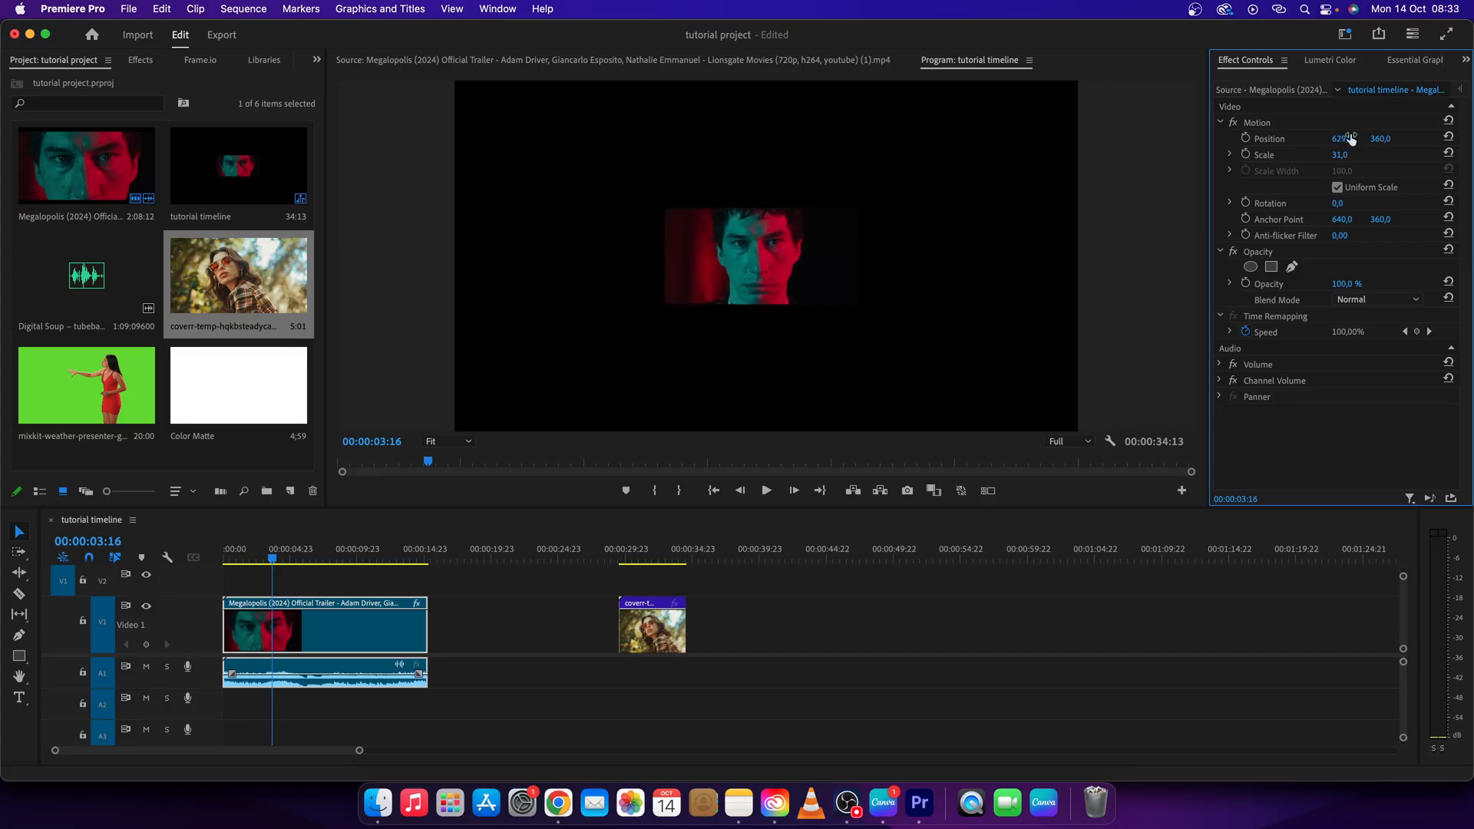
pyautogui.moveTo(1380, 139); pyautogui.dragTo(1381, 146)
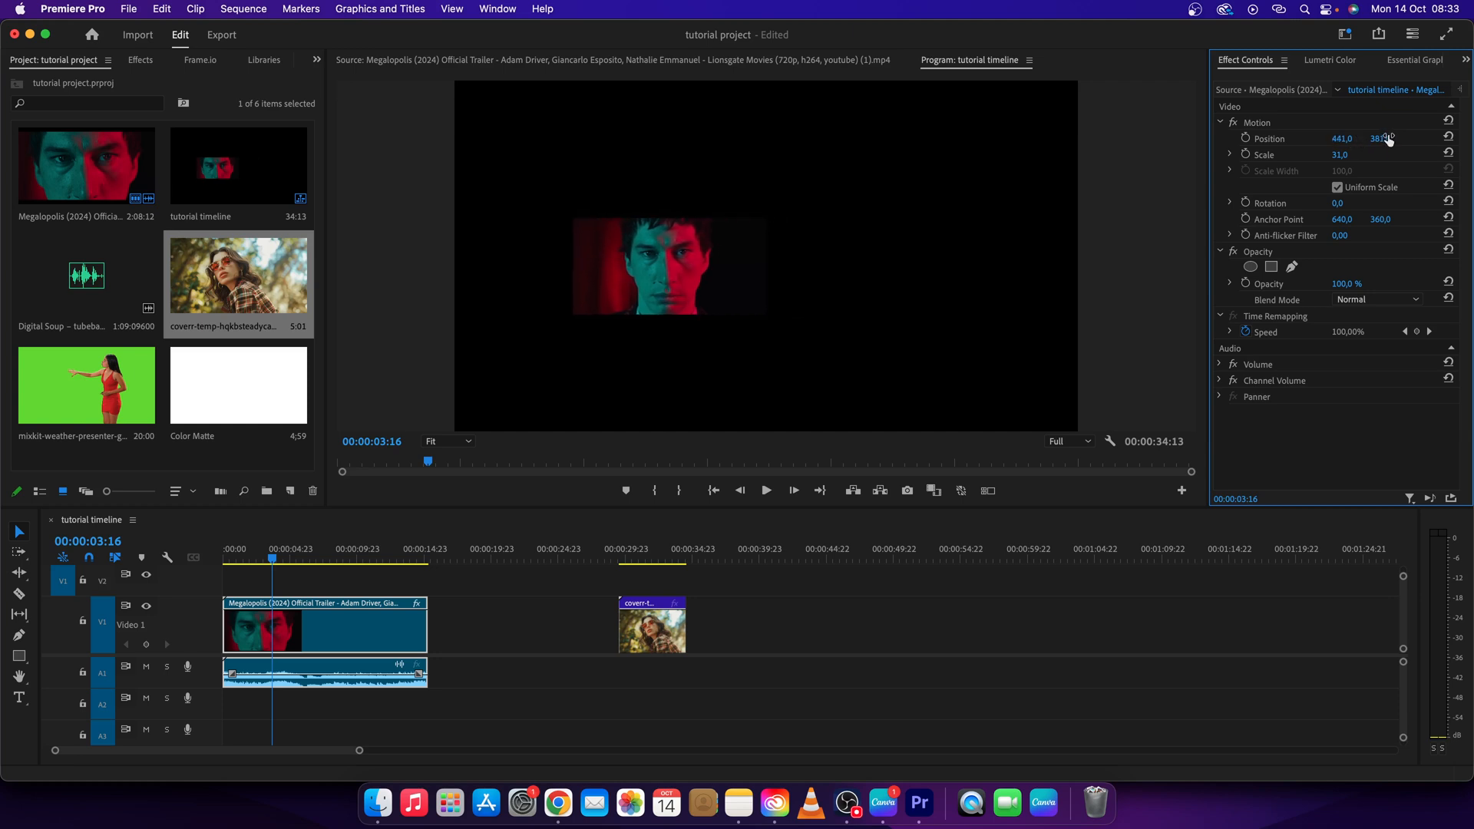
pyautogui.moveTo(1383, 138); pyautogui.dragTo(1382, 132)
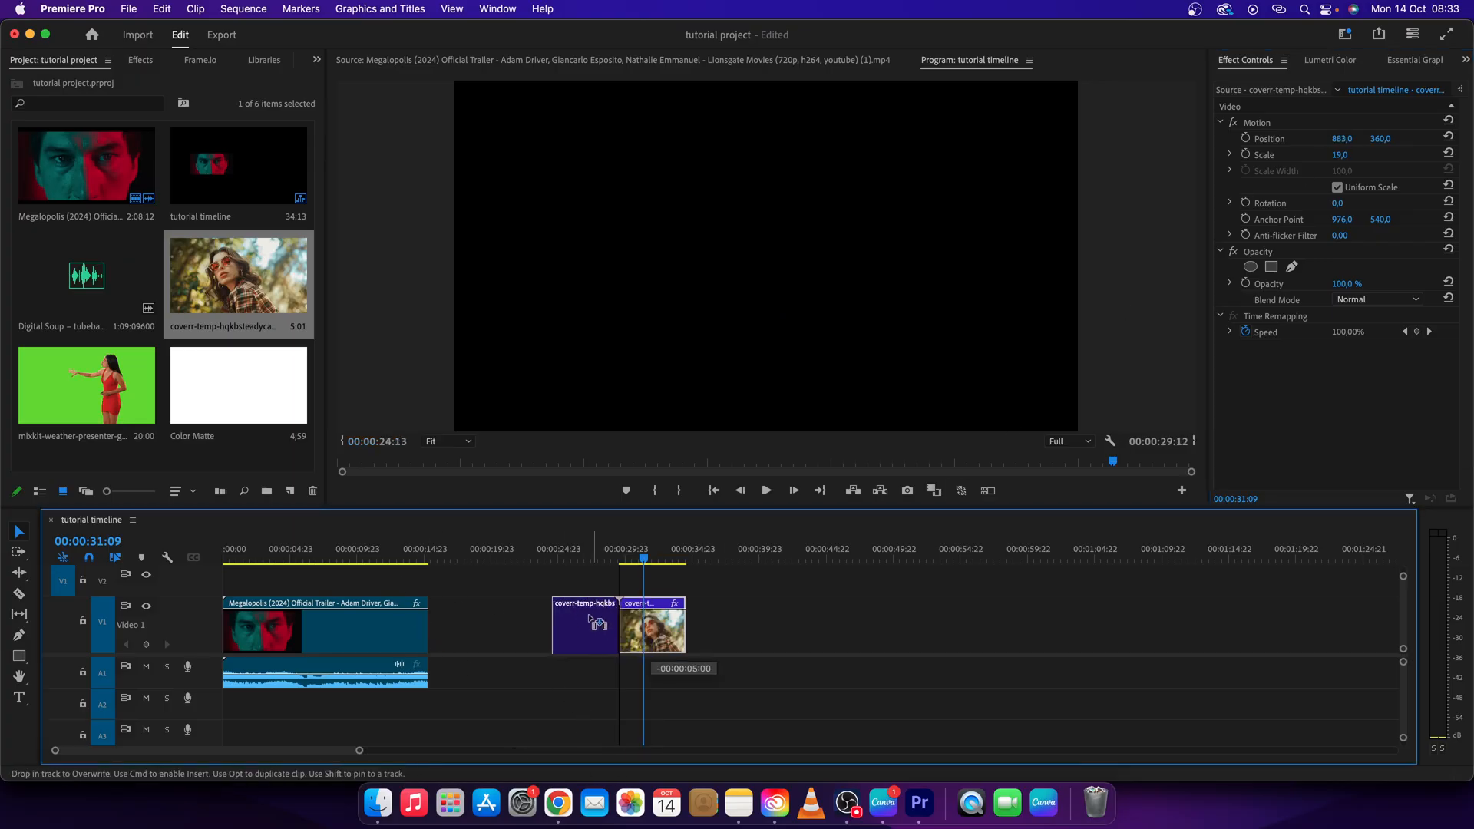
# Place the woman clip on V2 at the timeline start and scrub to preview the side-by-side layout.
pyautogui.moveTo(584, 625); pyautogui.dragTo(301, 579)
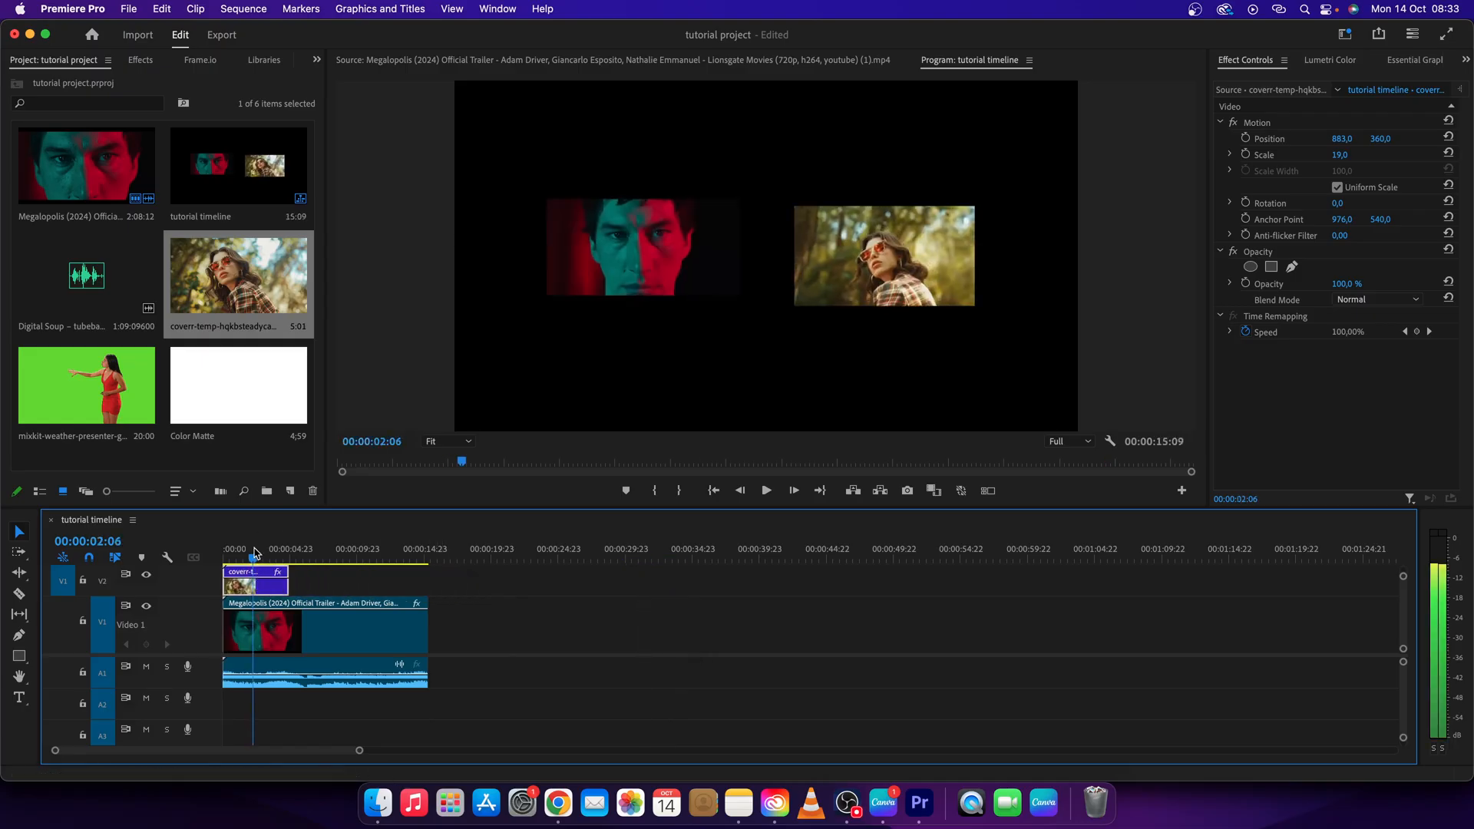
pyautogui.click(249, 559)
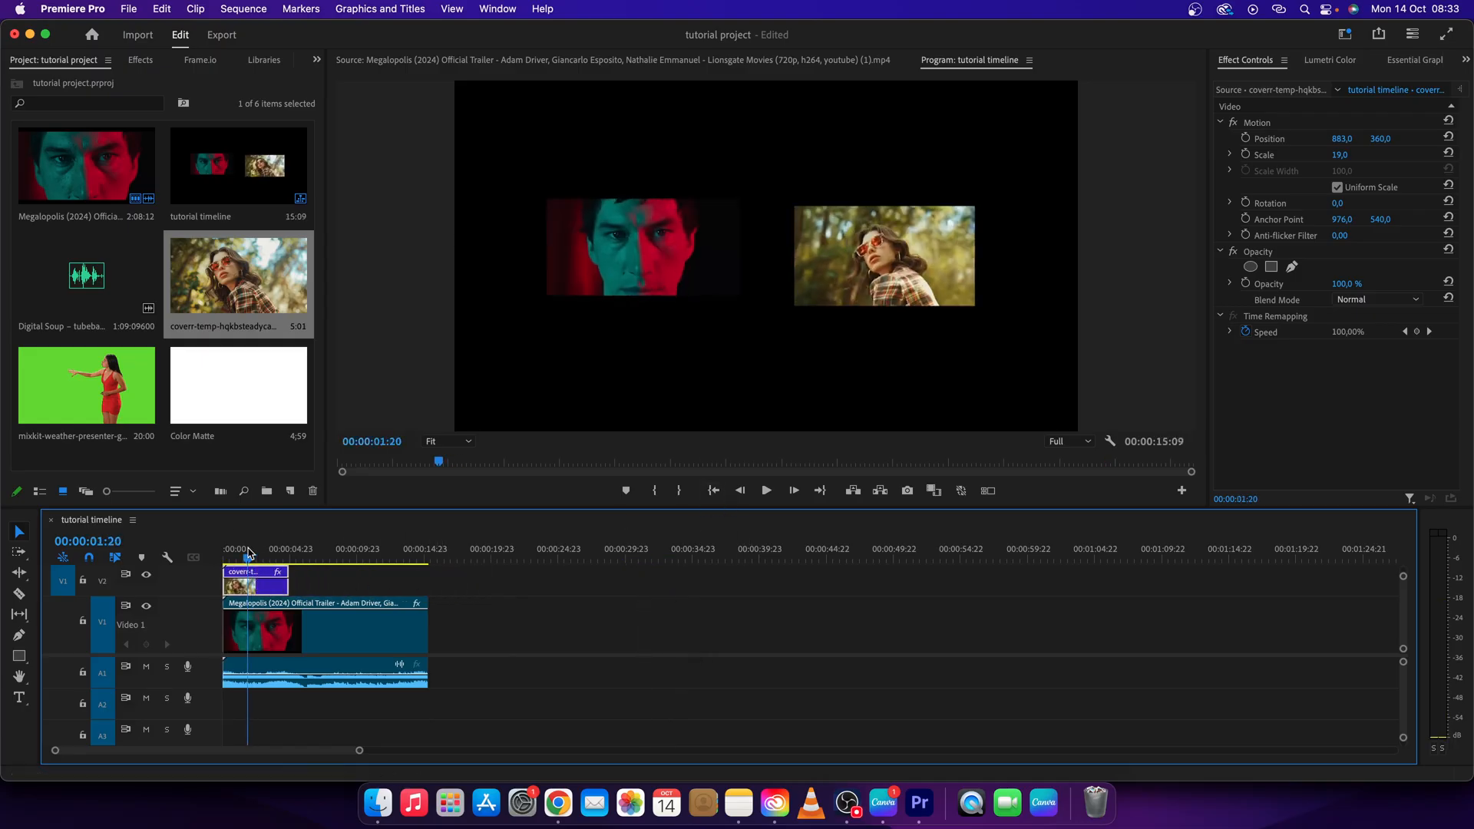
pyautogui.click(480, 557)
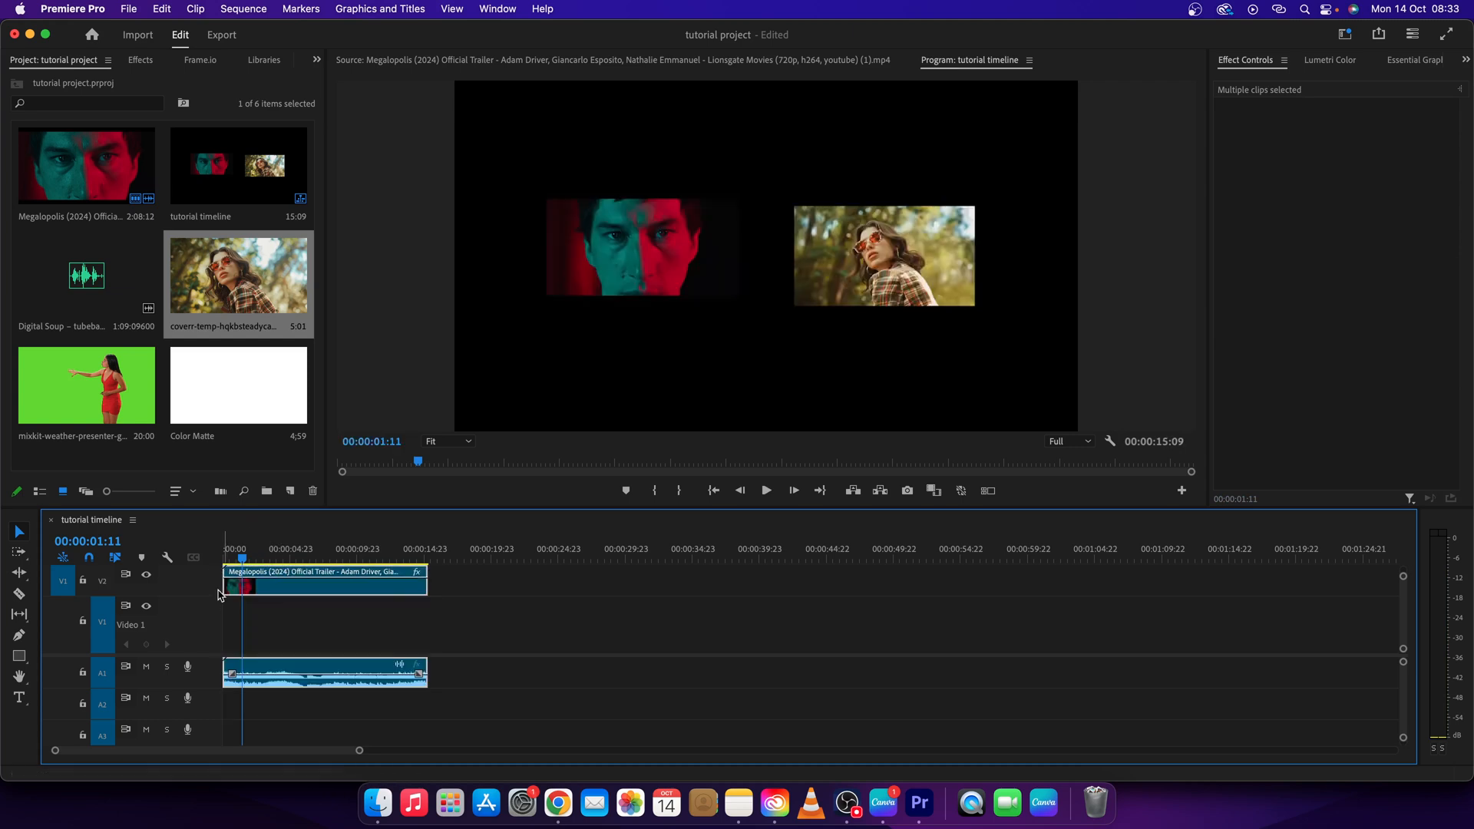
# Deselect the clips and drop the white Color Matte onto track V1 as the background.
pyautogui.click(248, 621)
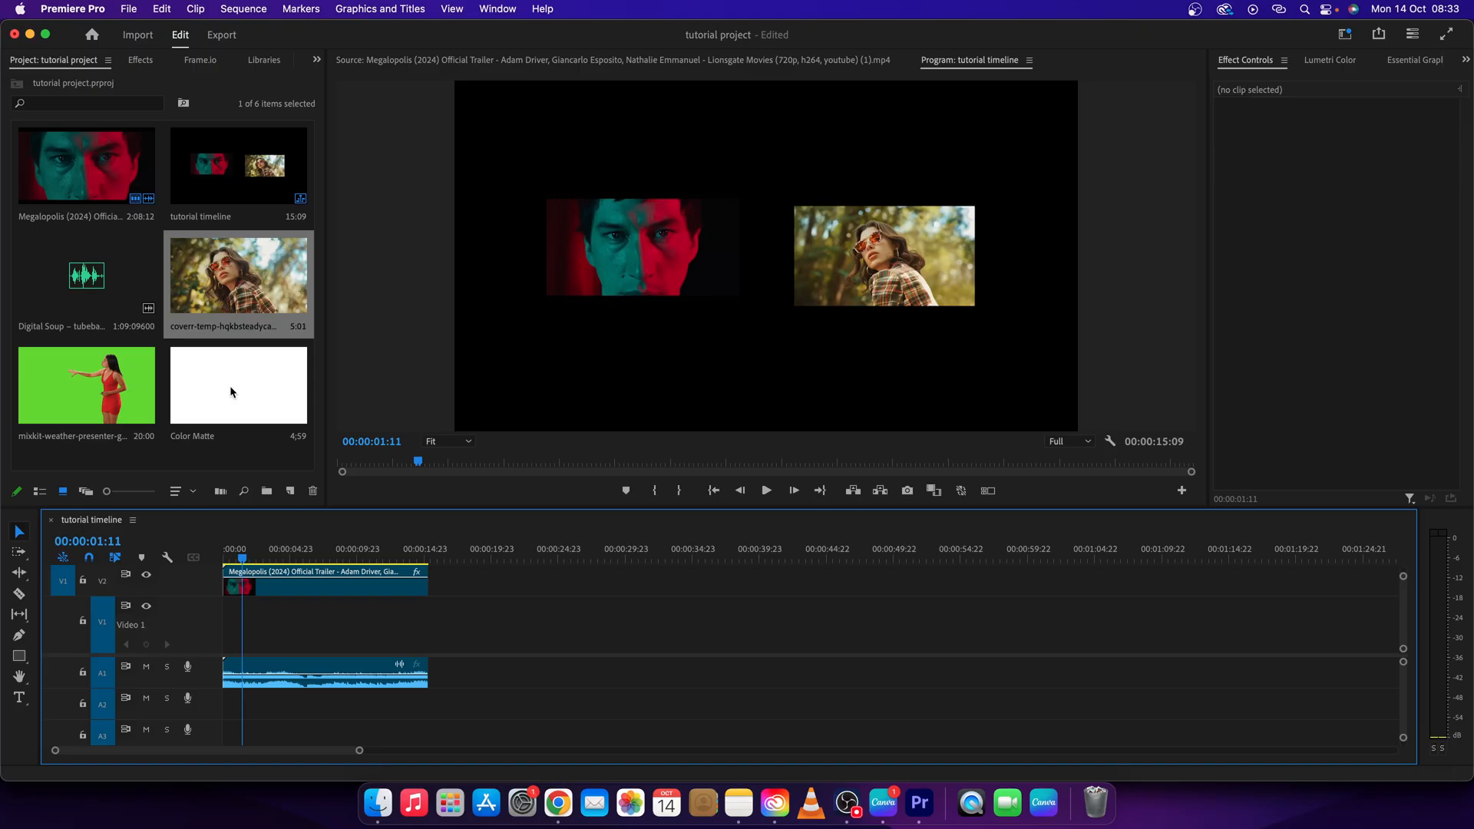
pyautogui.moveTo(238, 384); pyautogui.dragTo(554, 625)
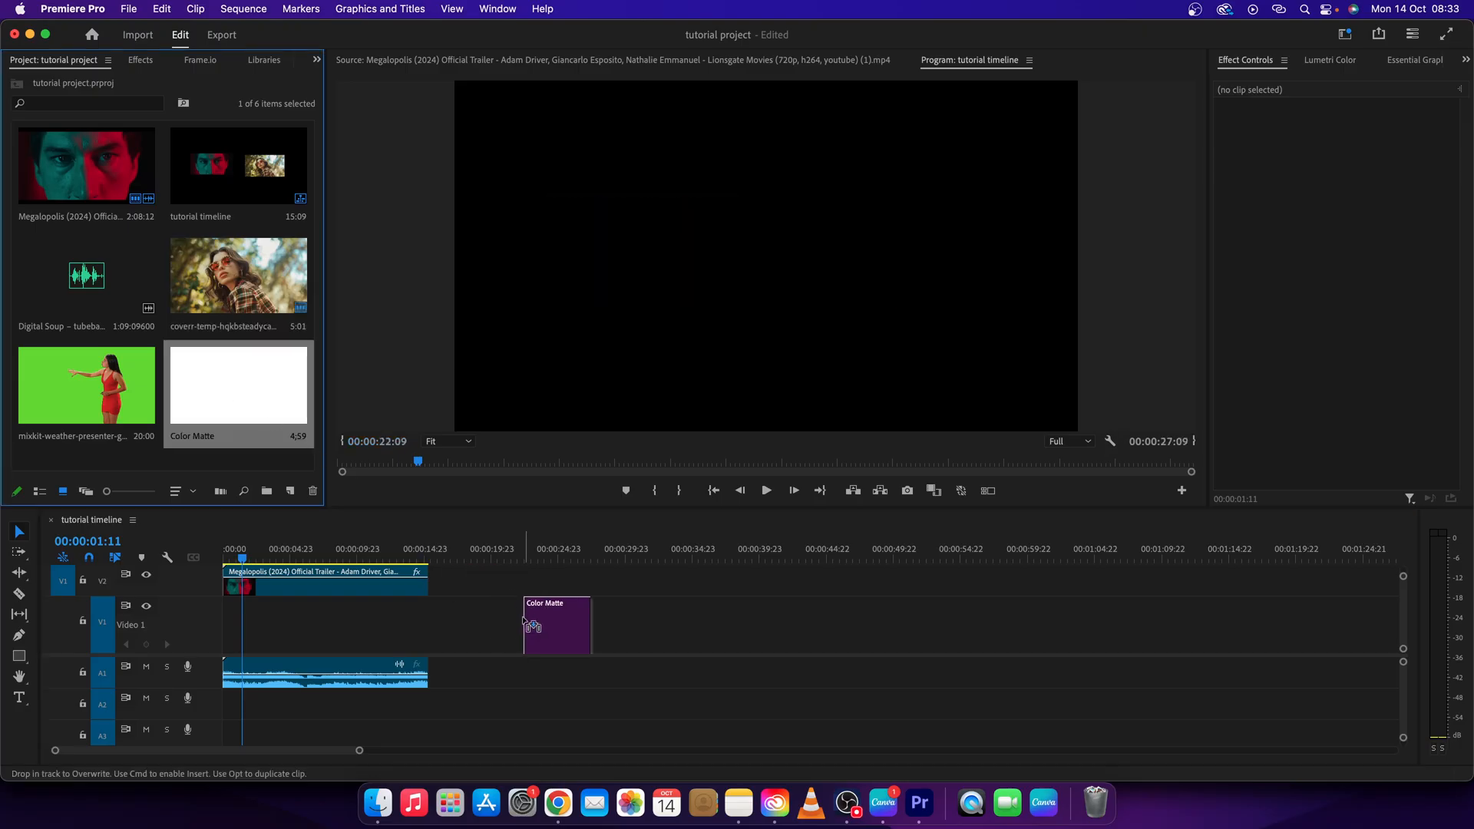